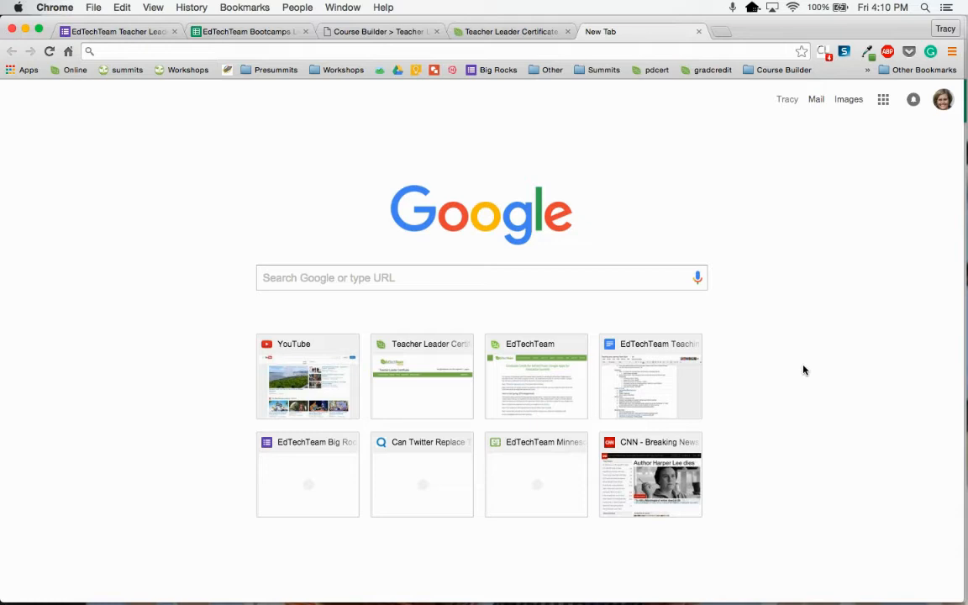
mouse_move(859, 189)
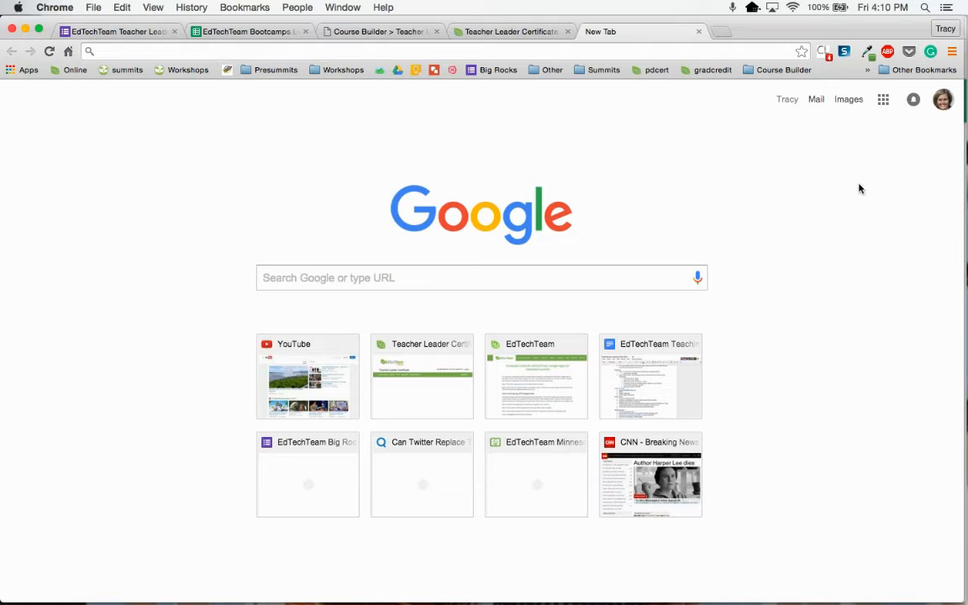
mouse_move(943, 99)
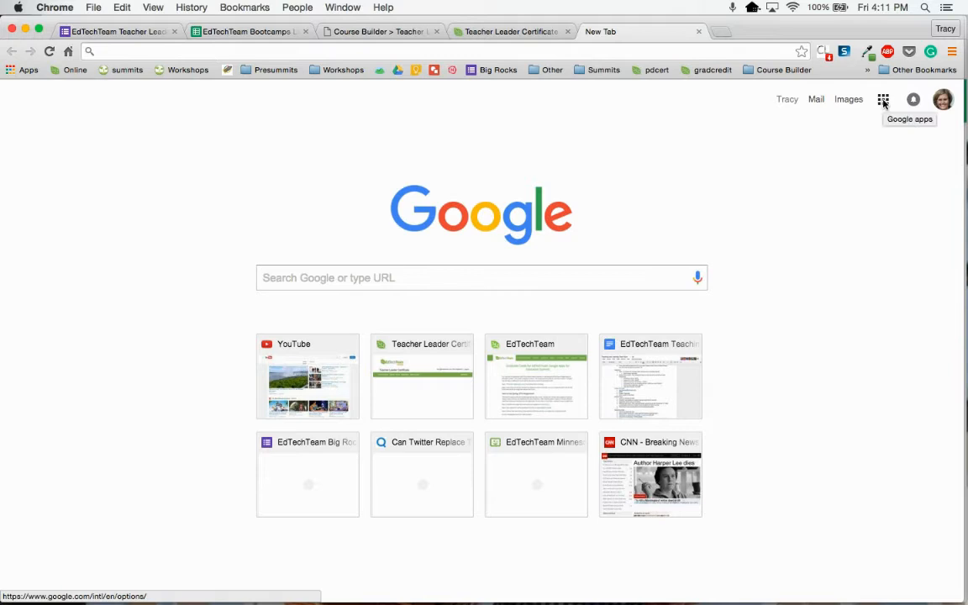
Launch Google Sites from the Google apps grid in Chrome.
click(882, 100)
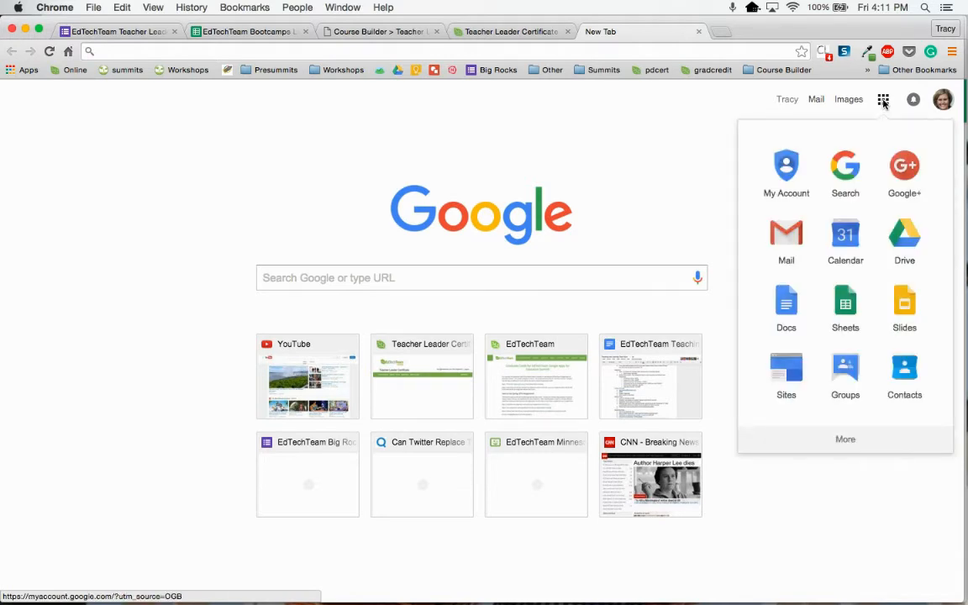
mouse_move(786, 373)
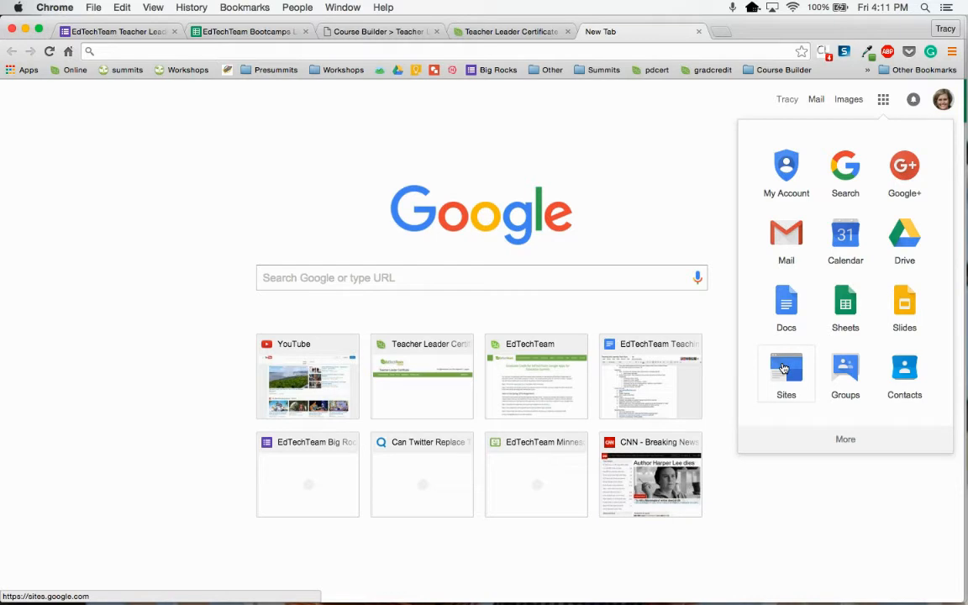
mouse_move(846, 443)
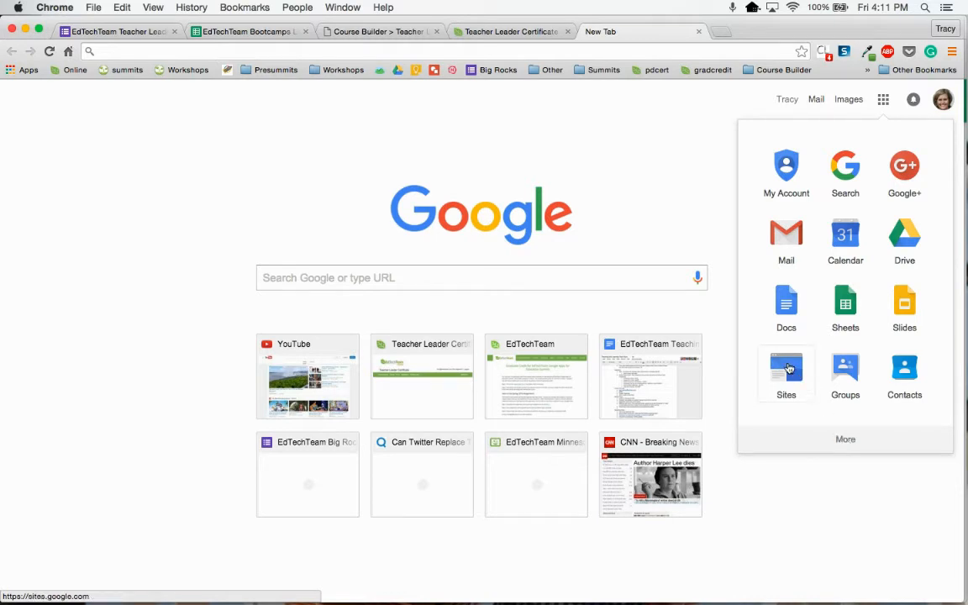
click(785, 370)
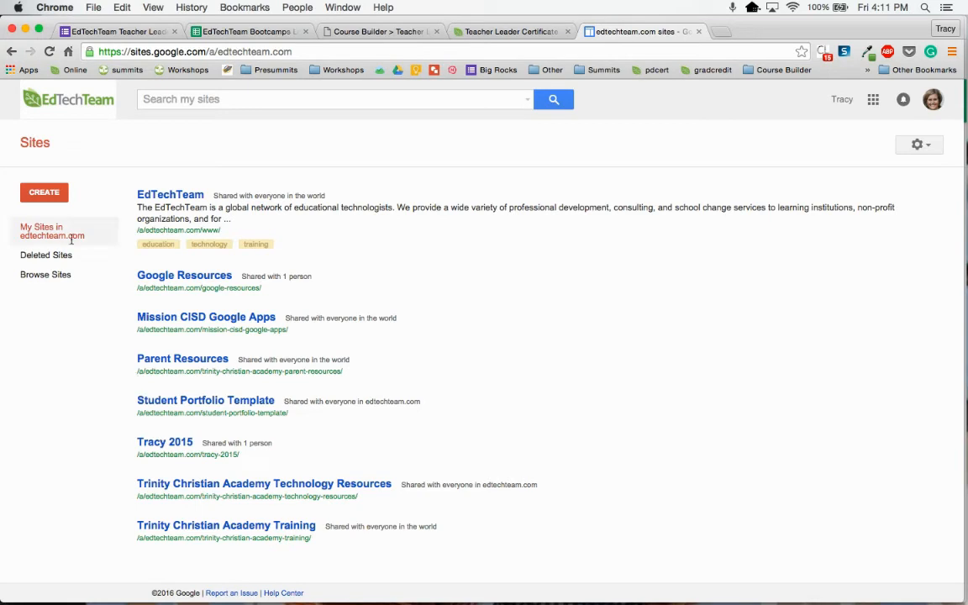
mouse_move(43, 193)
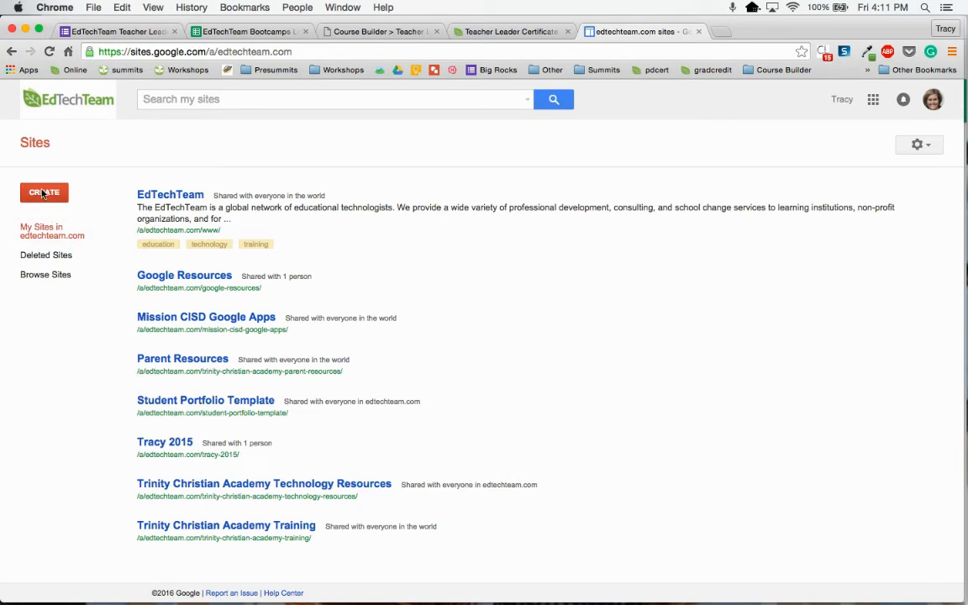
Create a Blank-template site titled 'Tracy's Teacher Leader Portolio'.
click(44, 193)
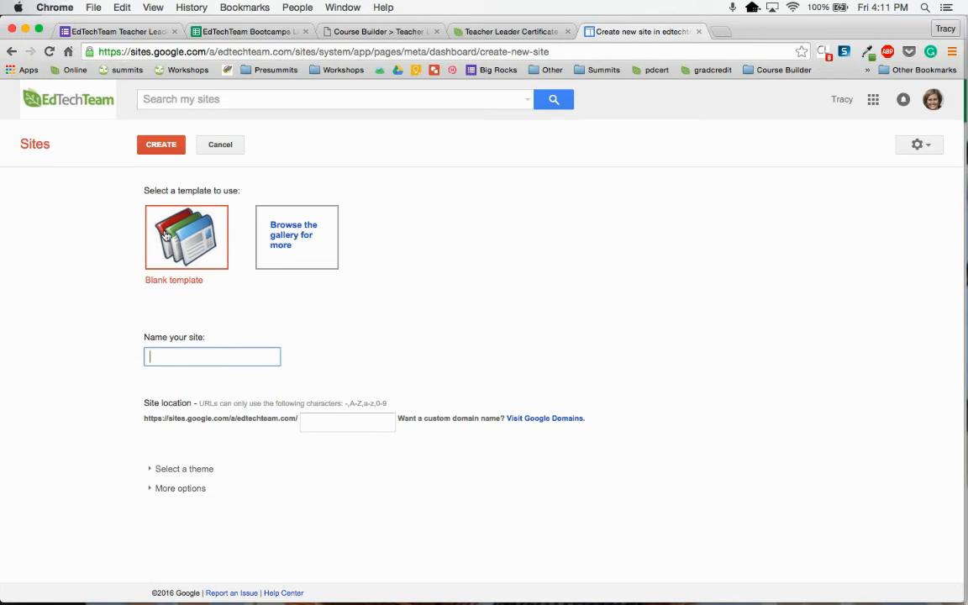
mouse_move(168, 321)
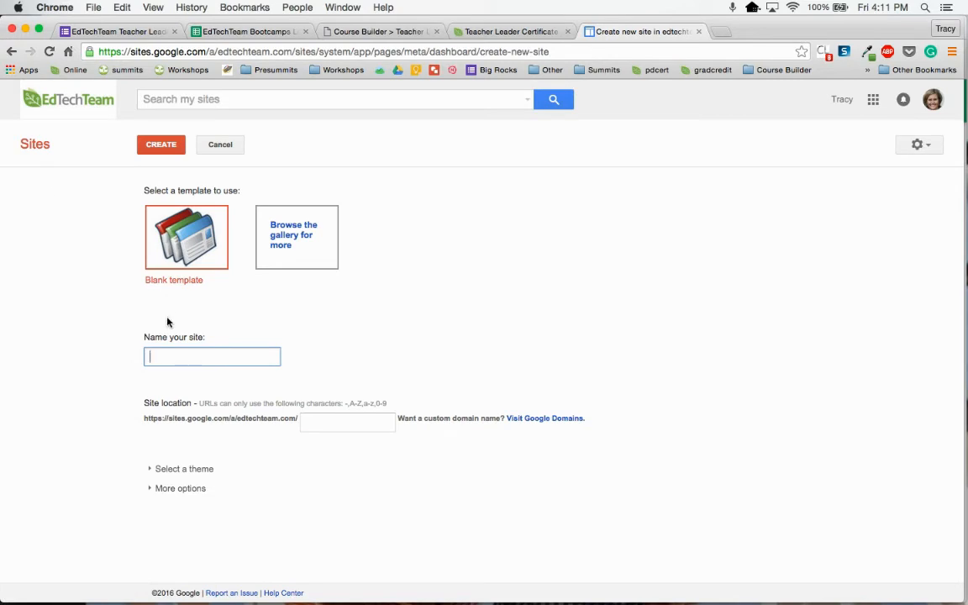
text(Tracy)
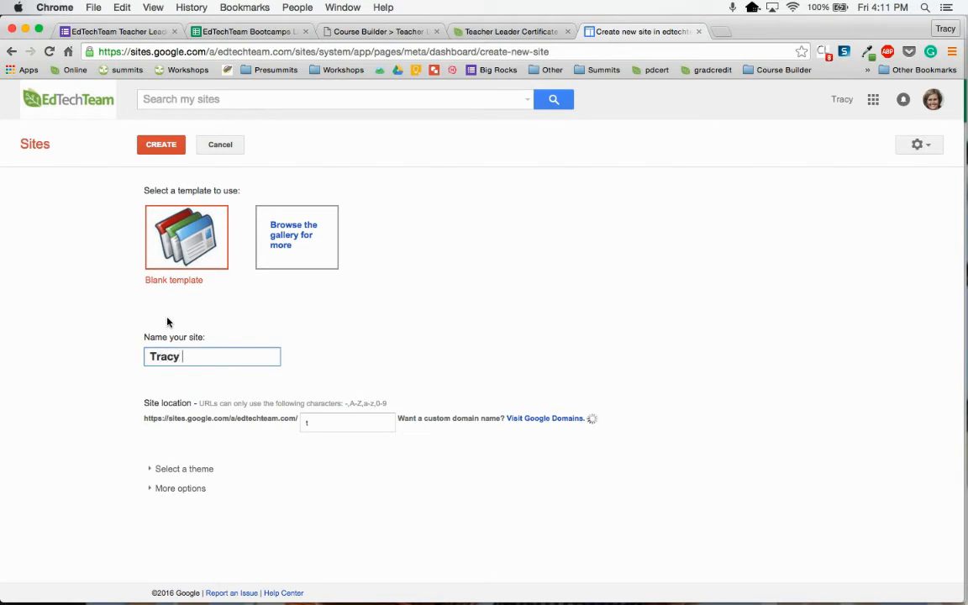
text('s)
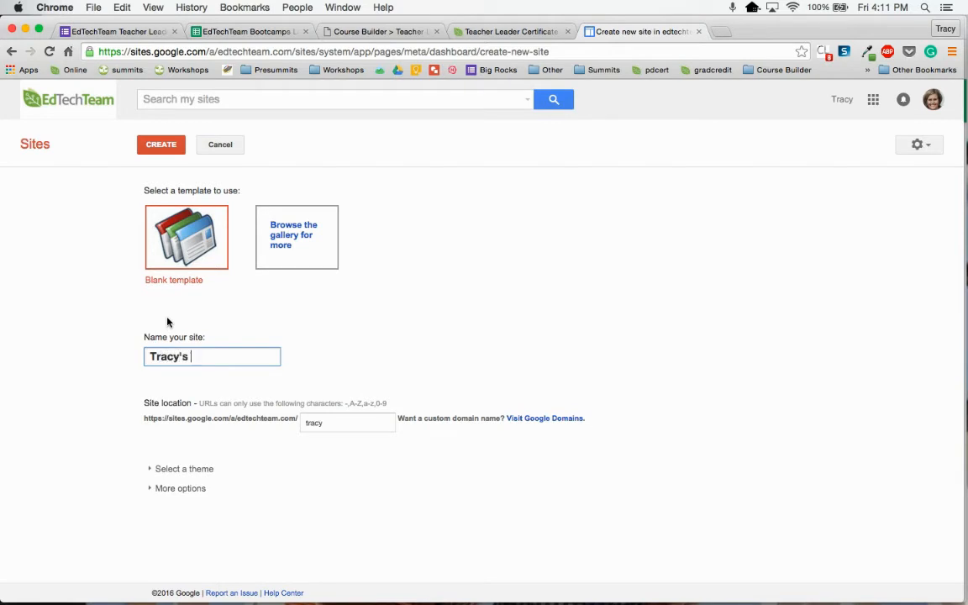
text(Teacher Leader Portolio)
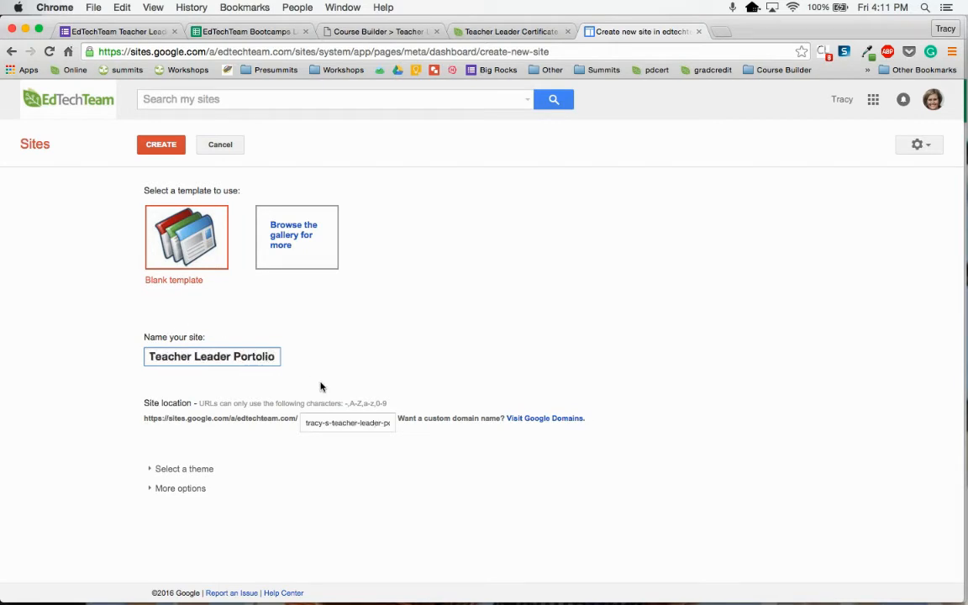
mouse_move(374, 454)
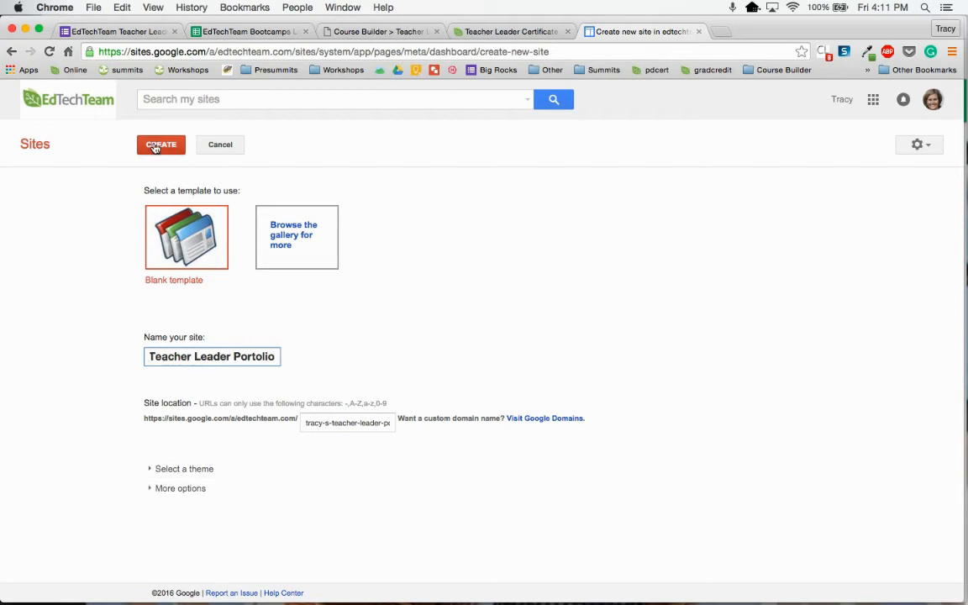
click(160, 144)
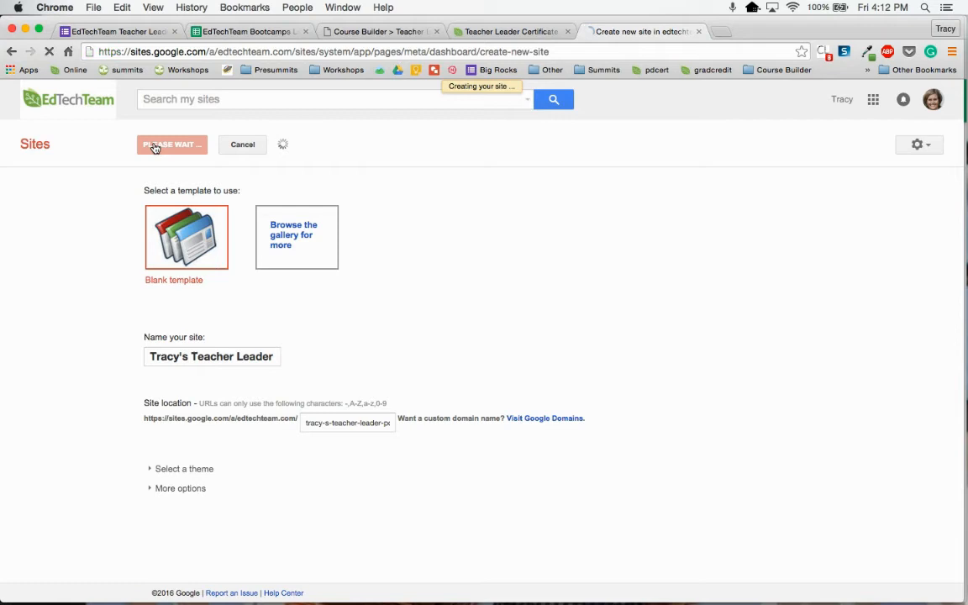
click(172, 145)
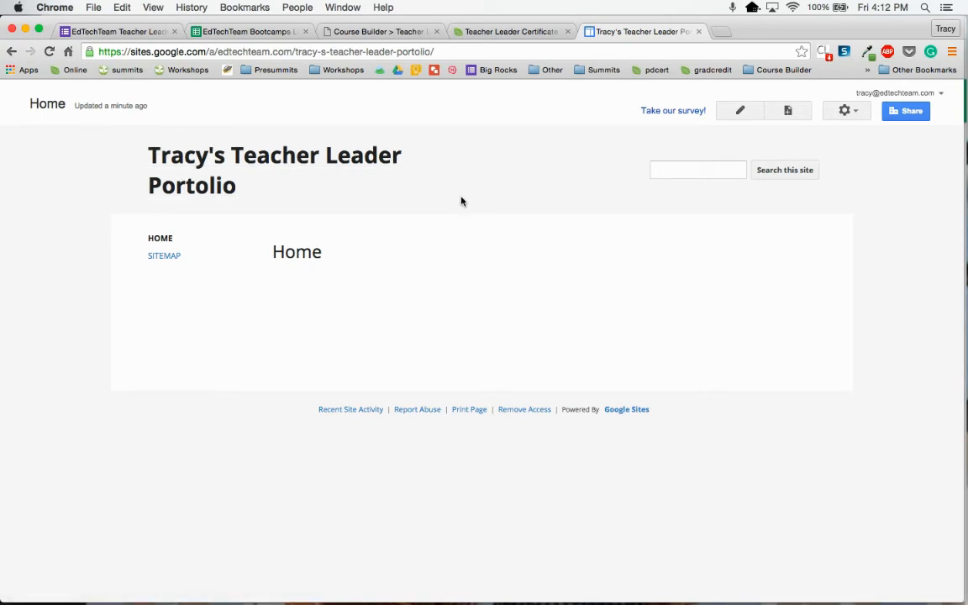
mouse_move(627, 222)
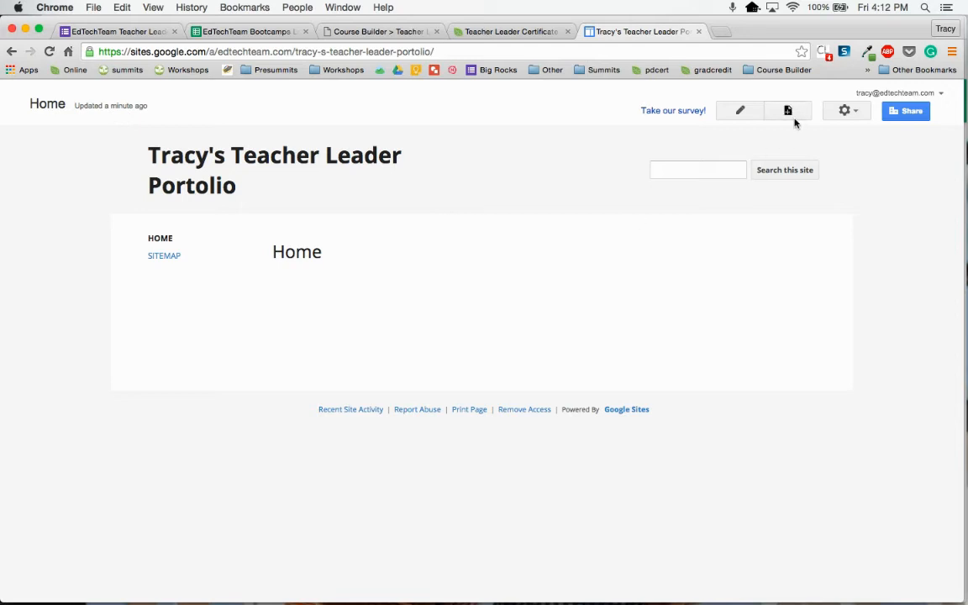
mouse_move(787, 110)
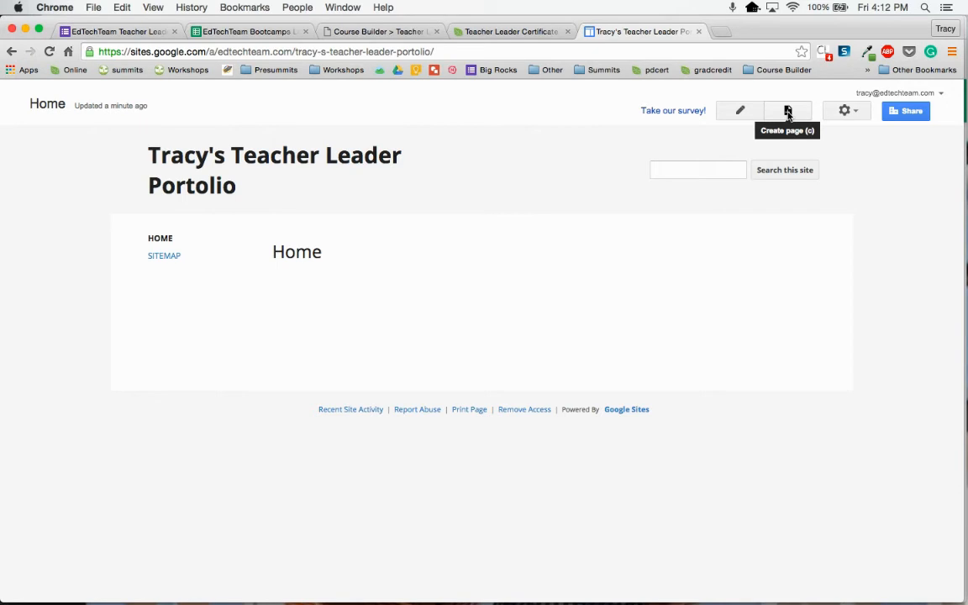
Open the Create page form from the portfolio site's toolbar.
click(787, 110)
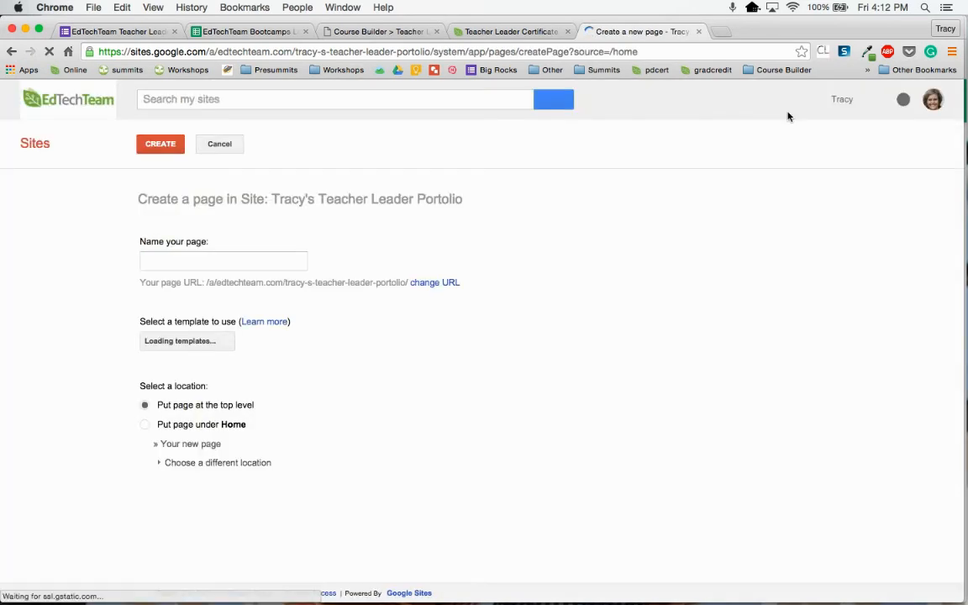
Create and save a top-level web page named 'Global Collaboration and Community'.
click(224, 261)
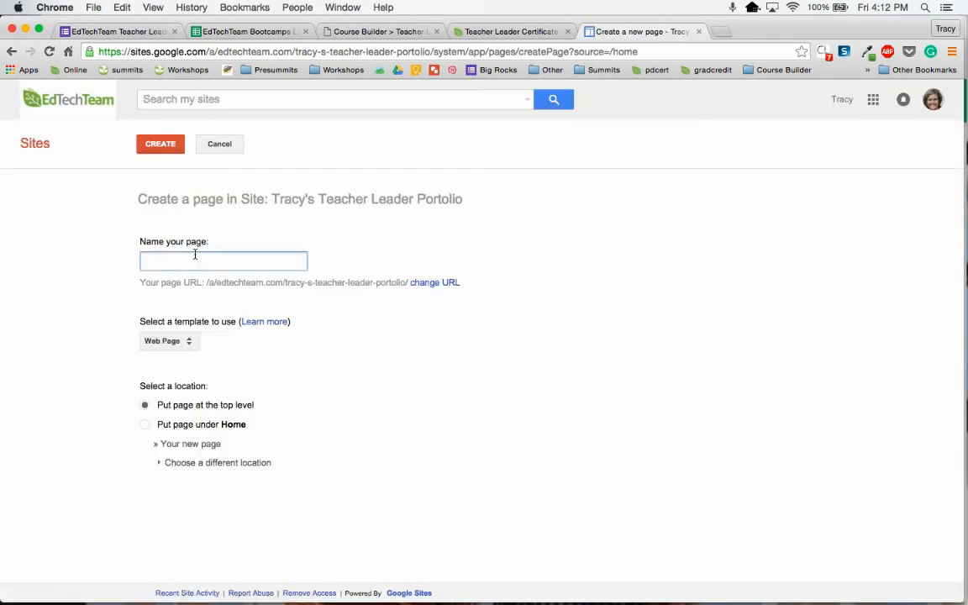
text(Global Collaboration and Community)
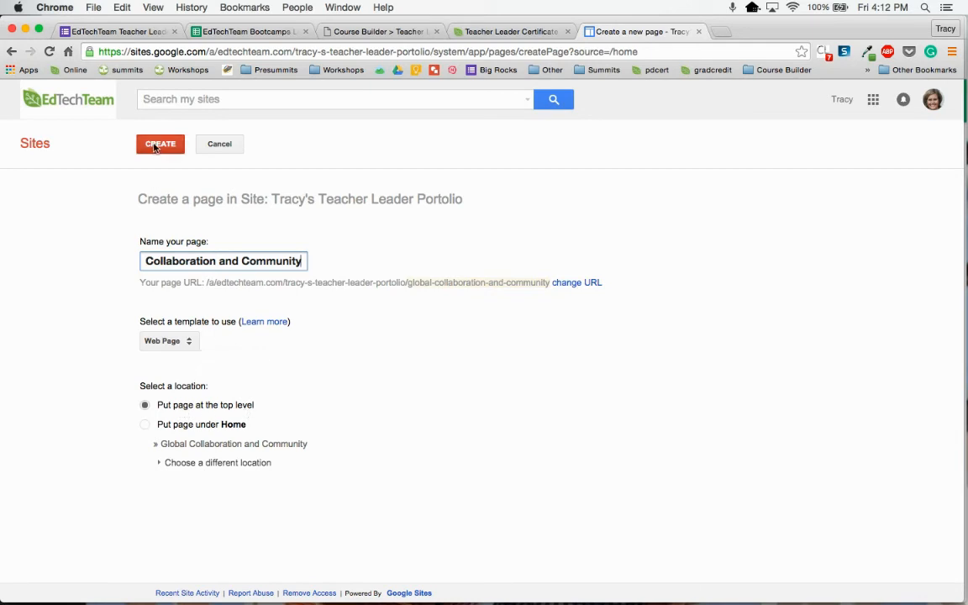
click(160, 143)
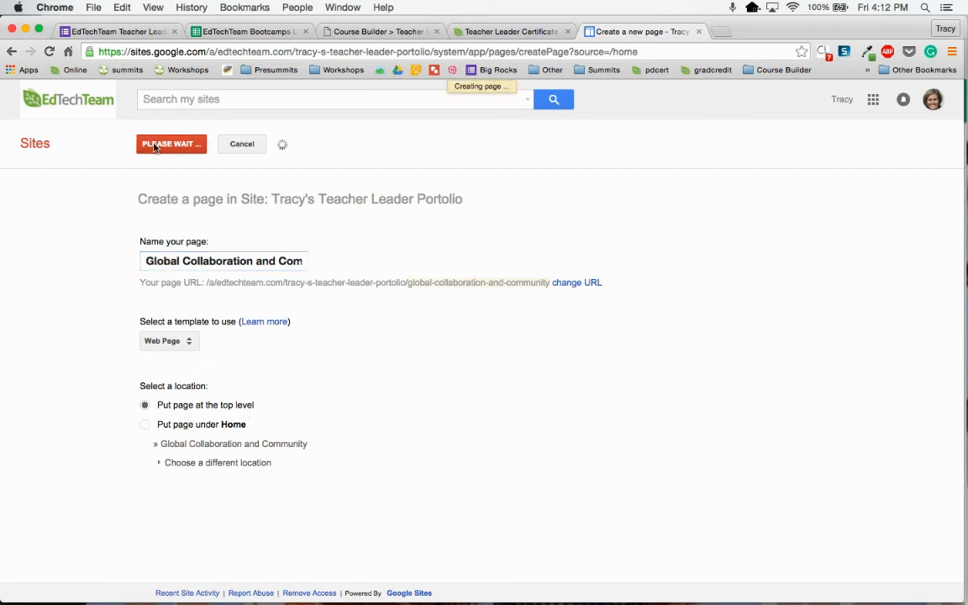
click(171, 144)
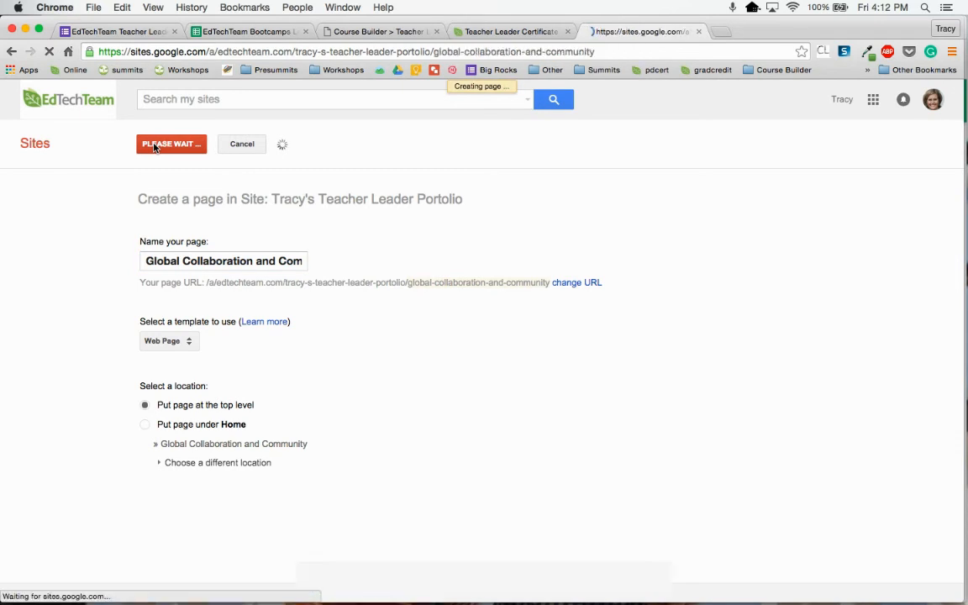
click(172, 144)
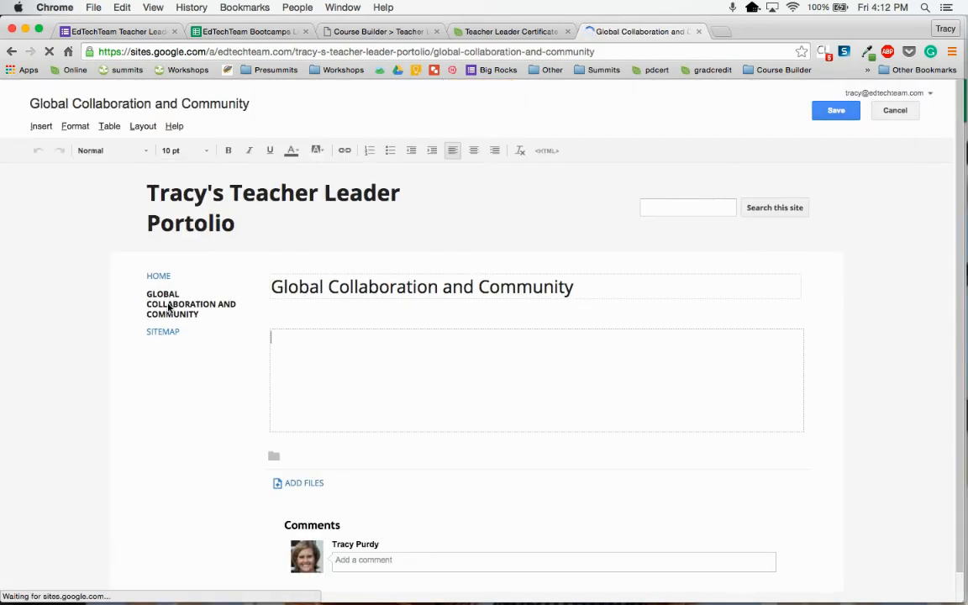
click(835, 110)
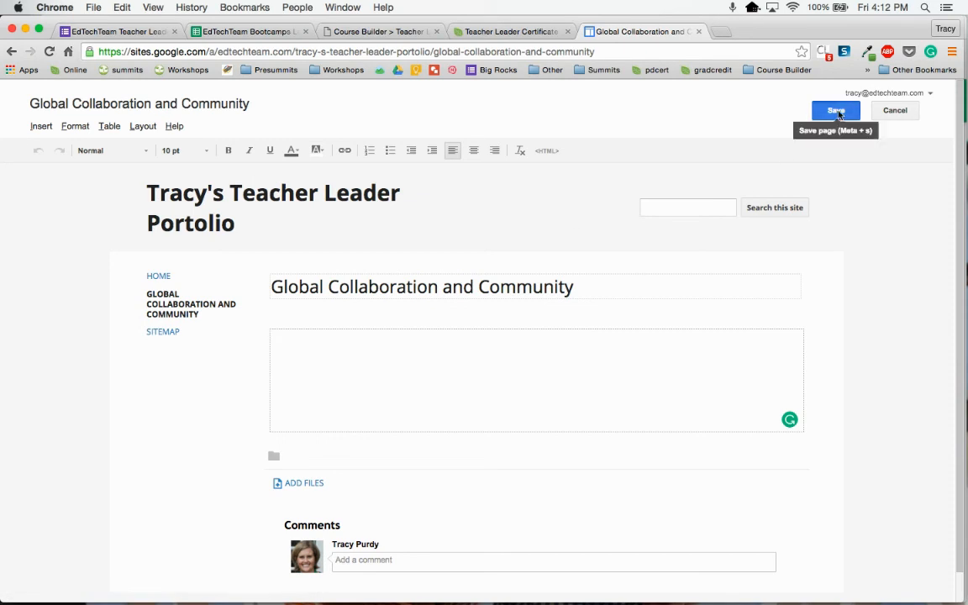
click(834, 110)
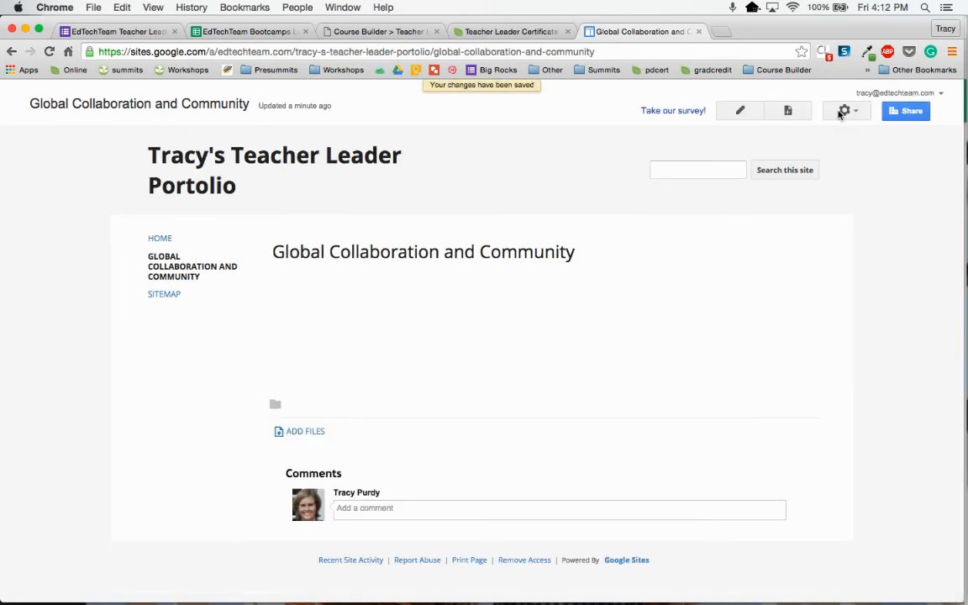
mouse_move(804, 142)
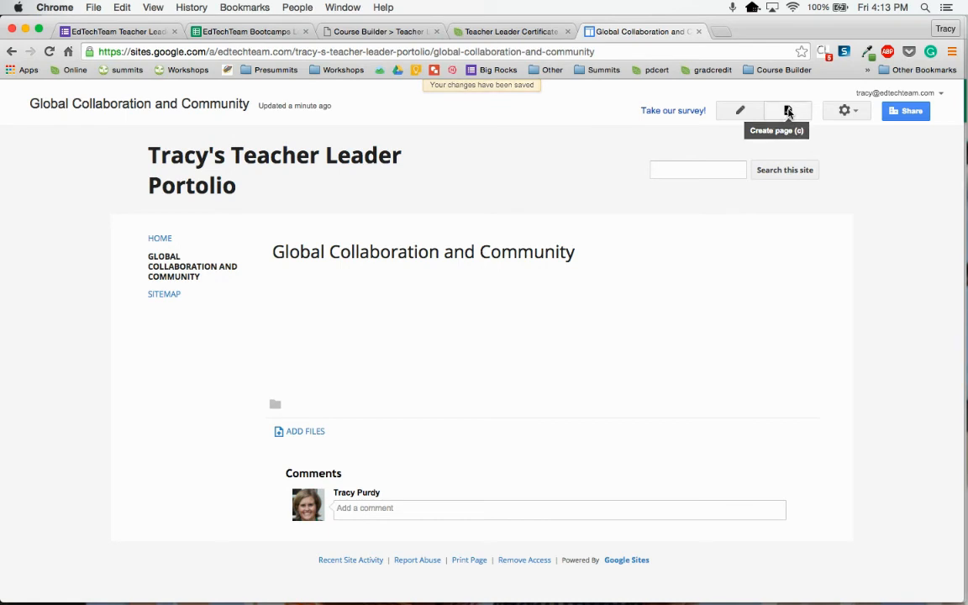
Create a top-level web page named 'Project Based Learning'.
click(787, 110)
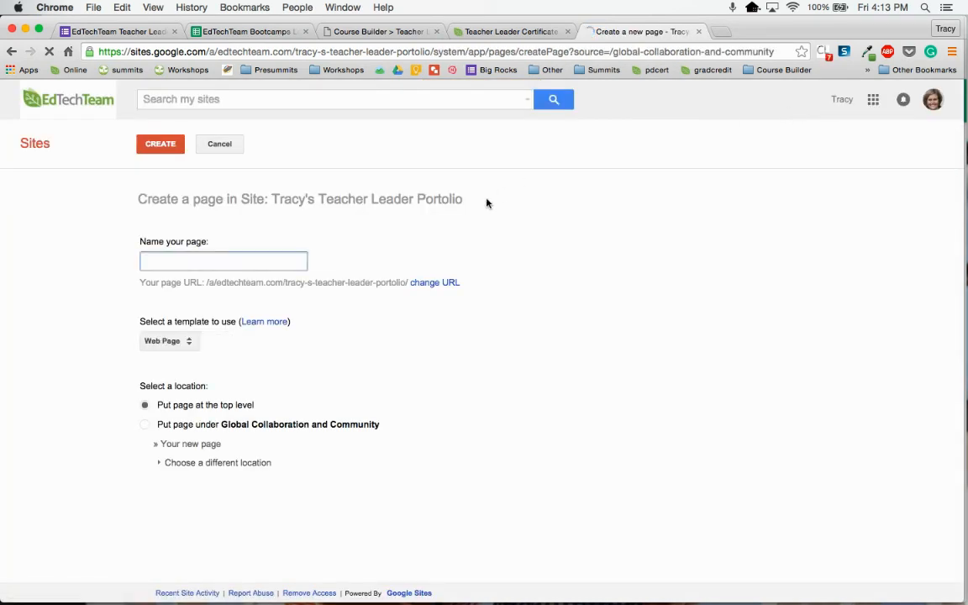
text(Pr)
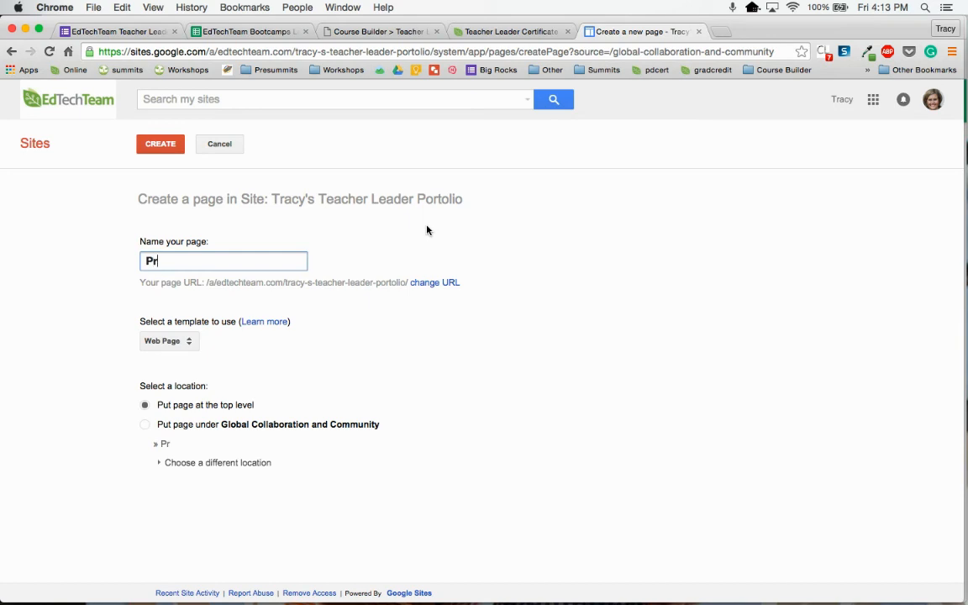
text(oject Based)
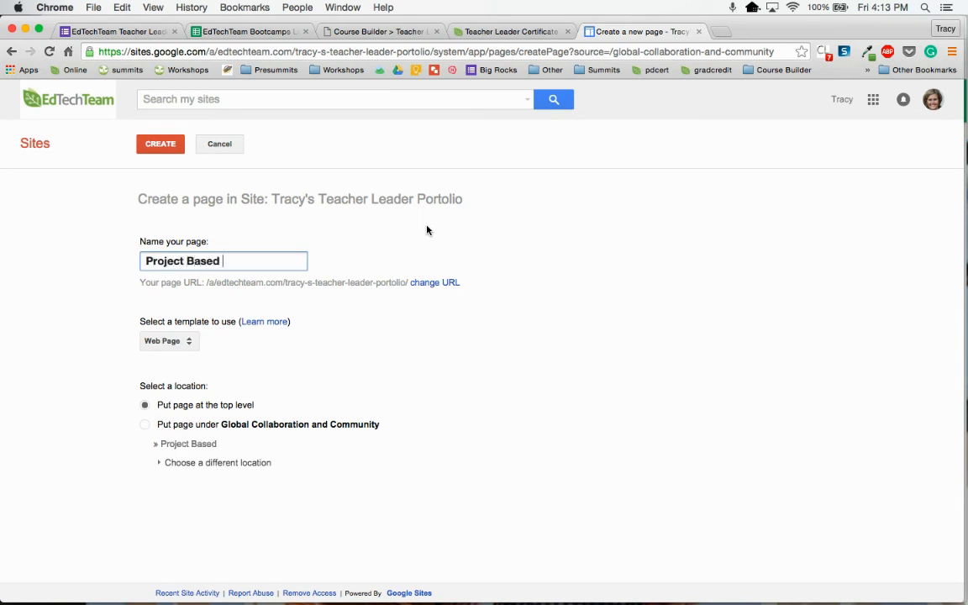
text(LEarning)
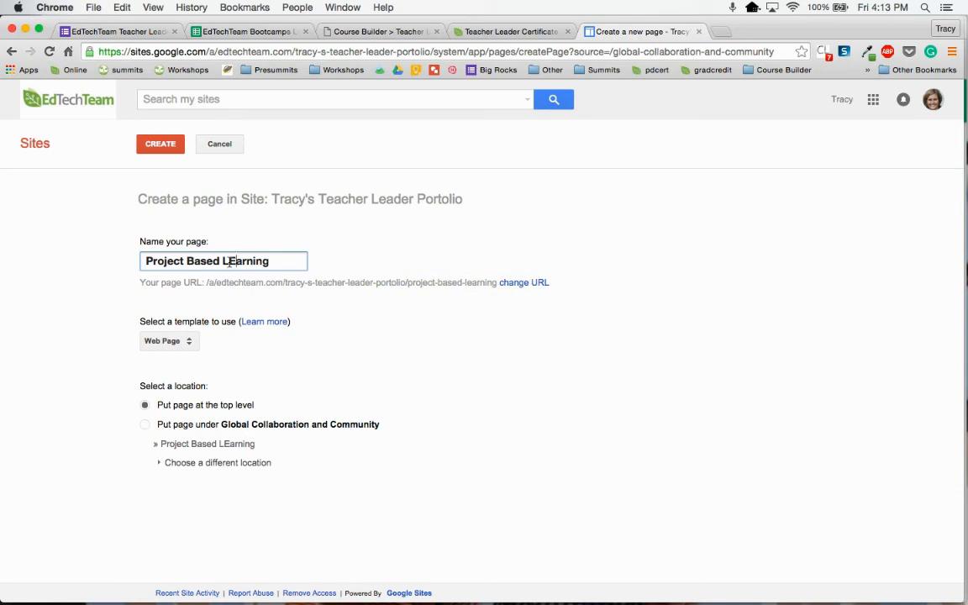
text(Learning)
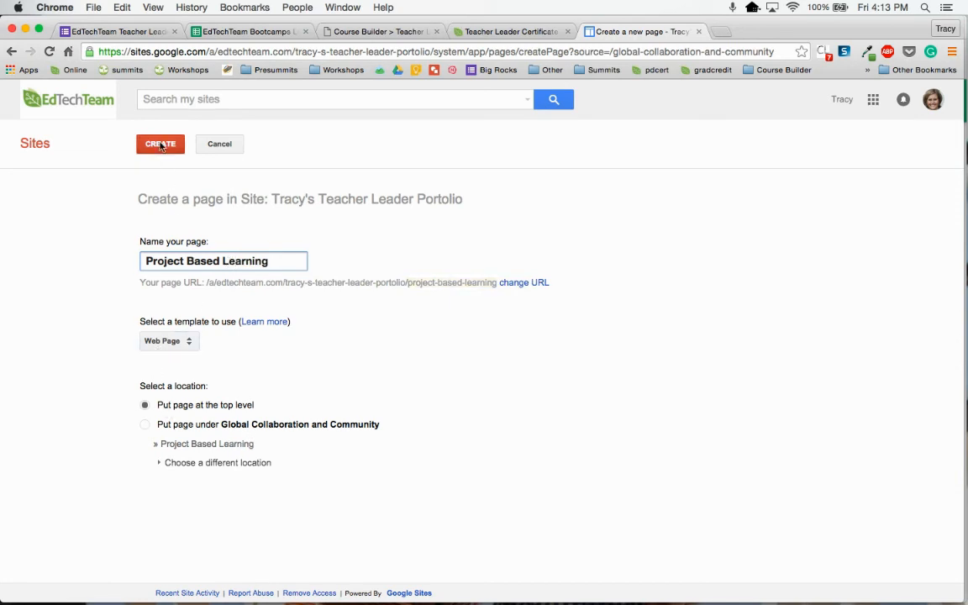
click(160, 143)
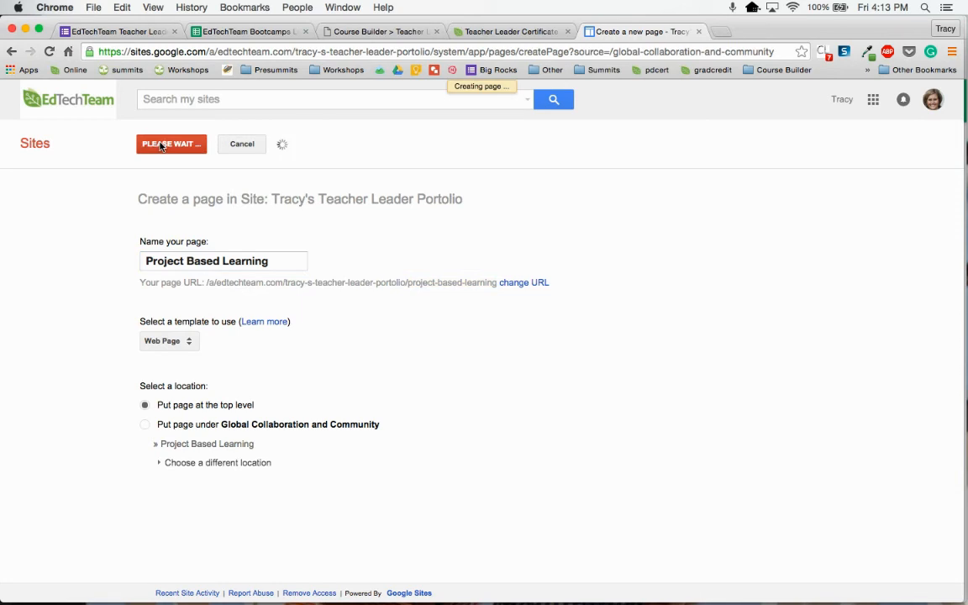
click(171, 144)
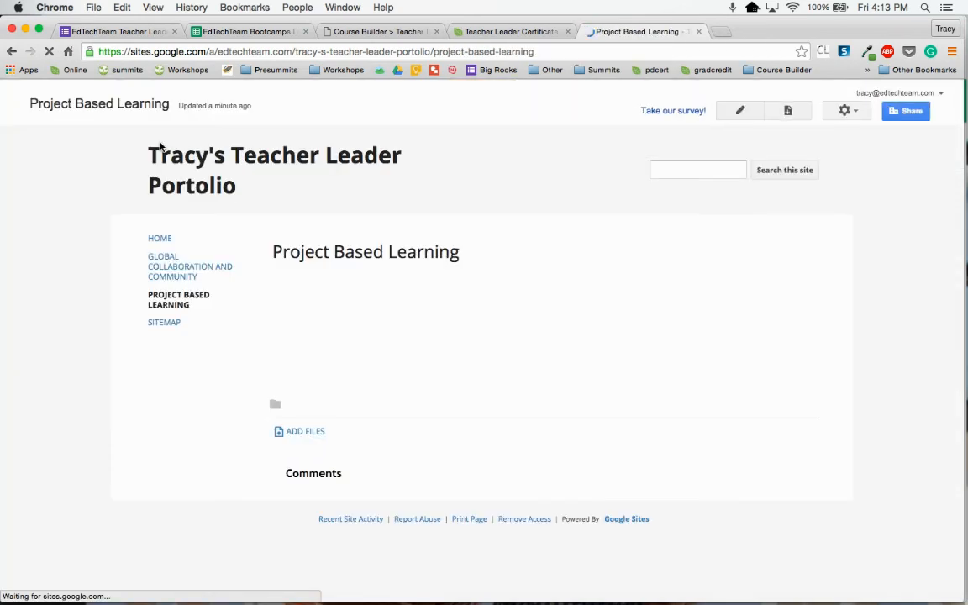
Save the empty Project Based Learning page and return to Global Collaboration and Community.
click(738, 110)
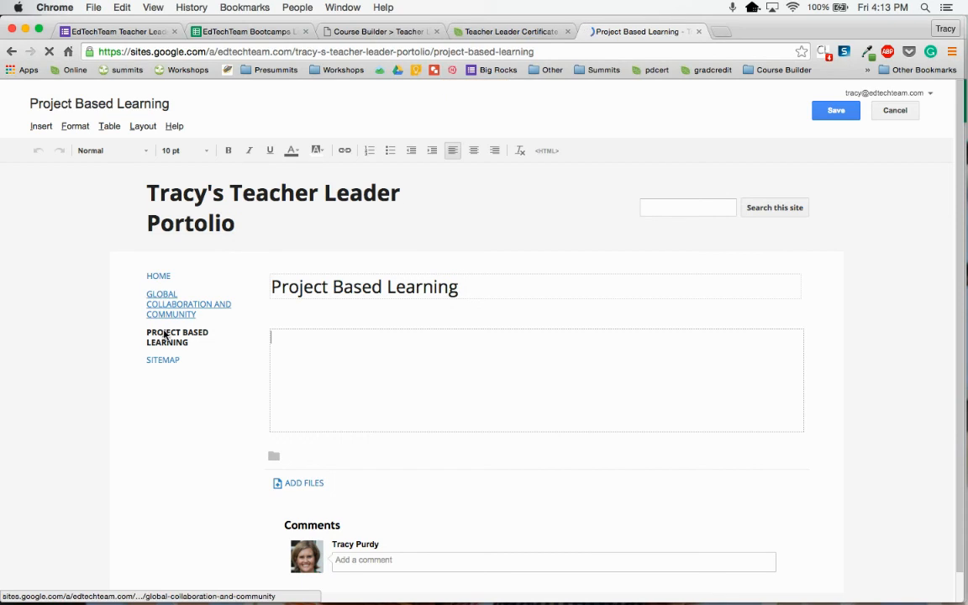
click(836, 110)
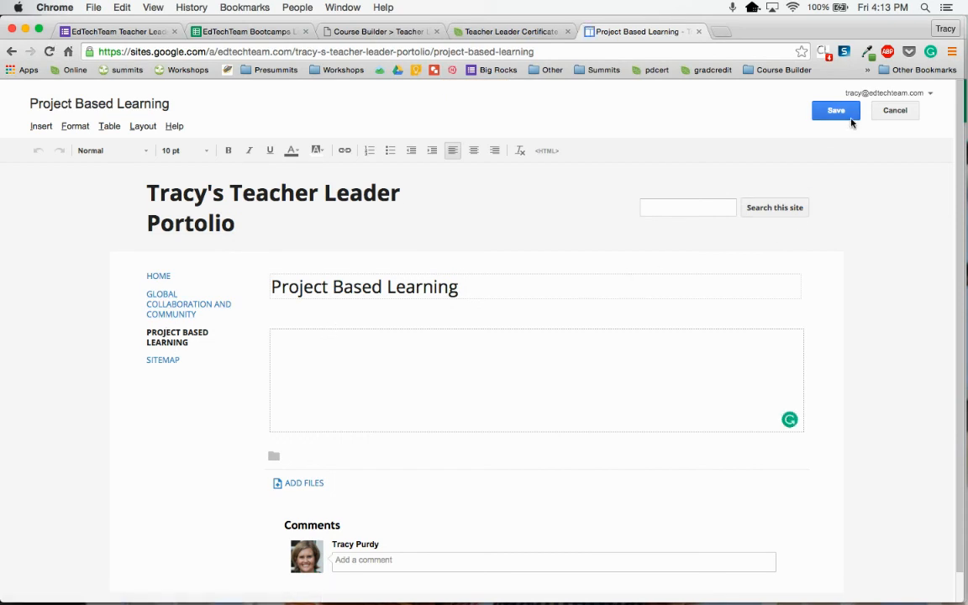
click(836, 110)
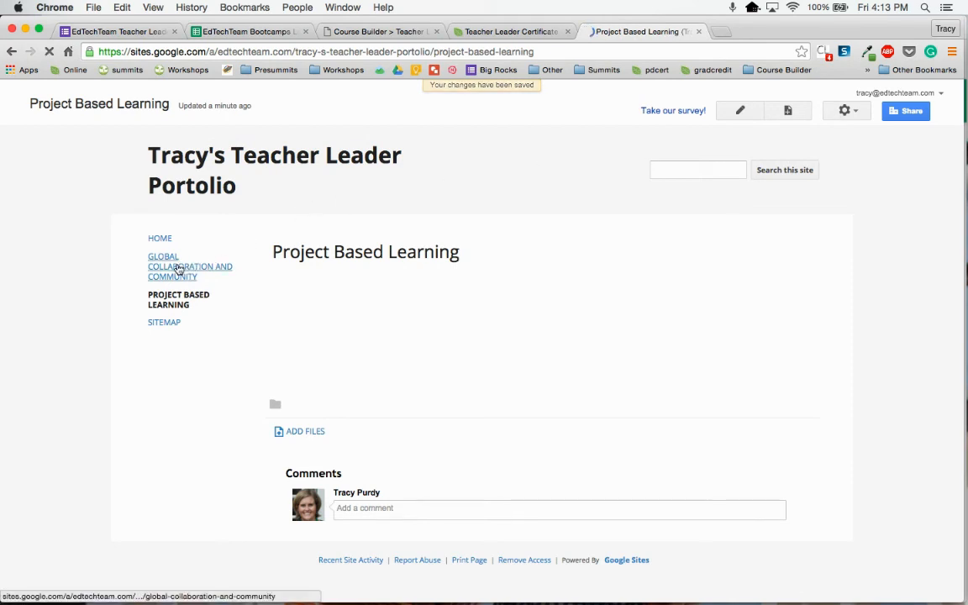
click(189, 267)
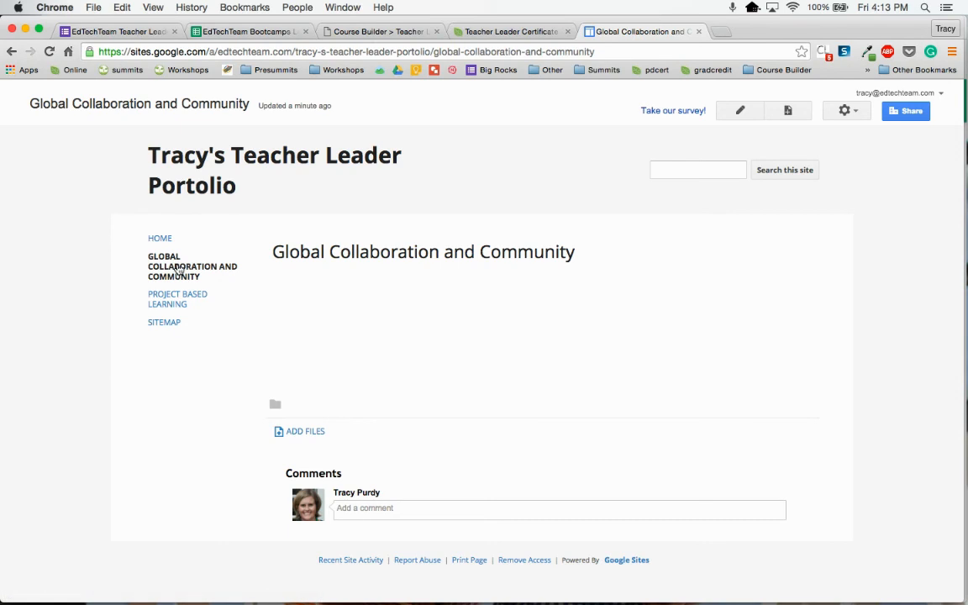
mouse_move(738, 110)
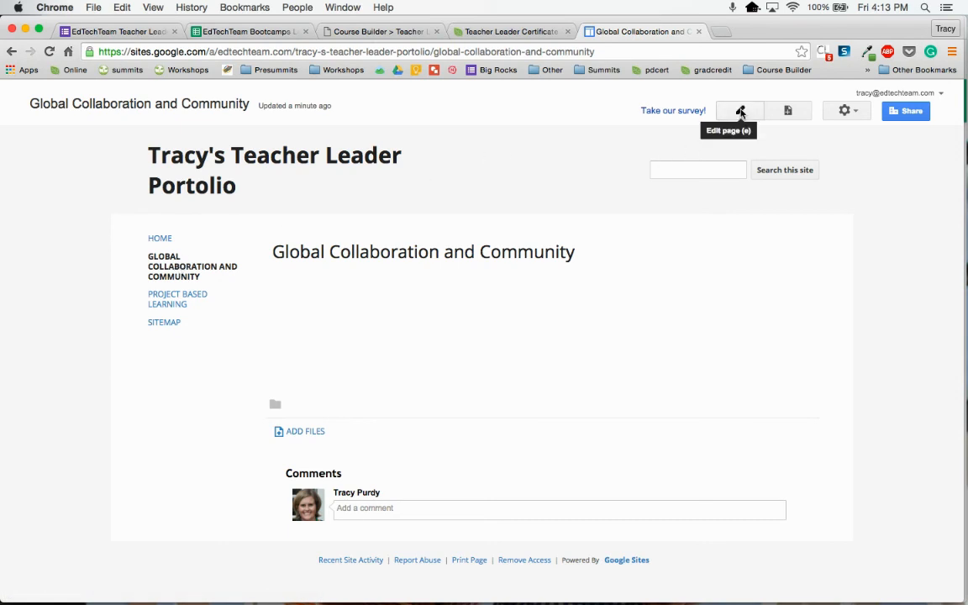
Put the Global Collaboration and Community page in edit mode with the cursor in its body.
click(739, 110)
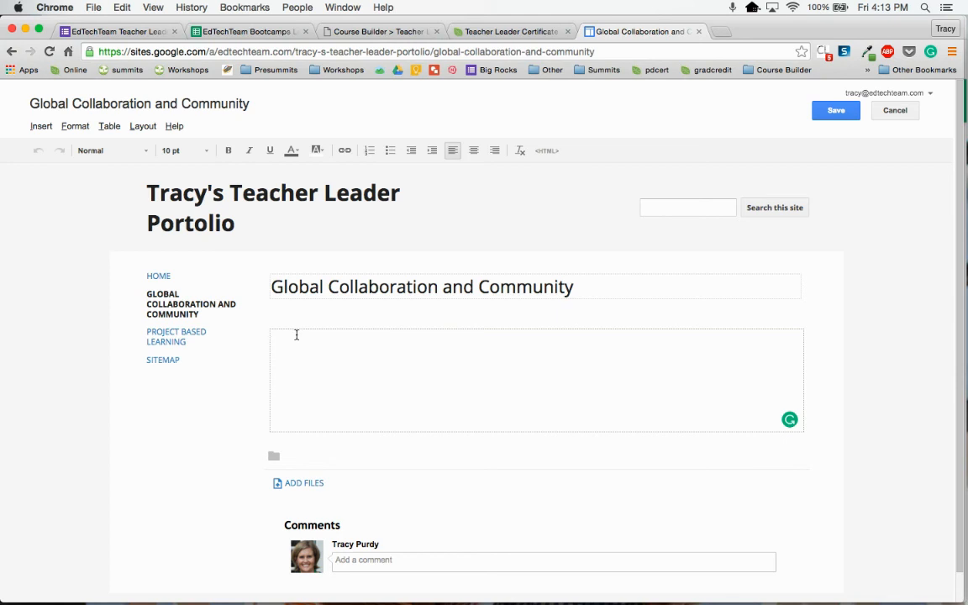
click(40, 125)
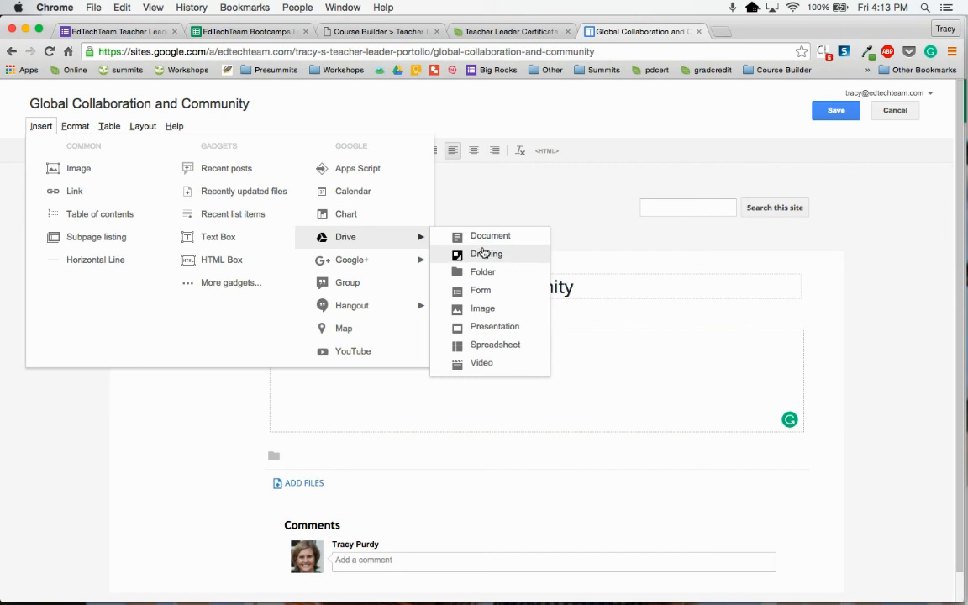
Insert the 'Collaborate with the World Project Template' Drive document, found by searching 'Colla'.
click(487, 254)
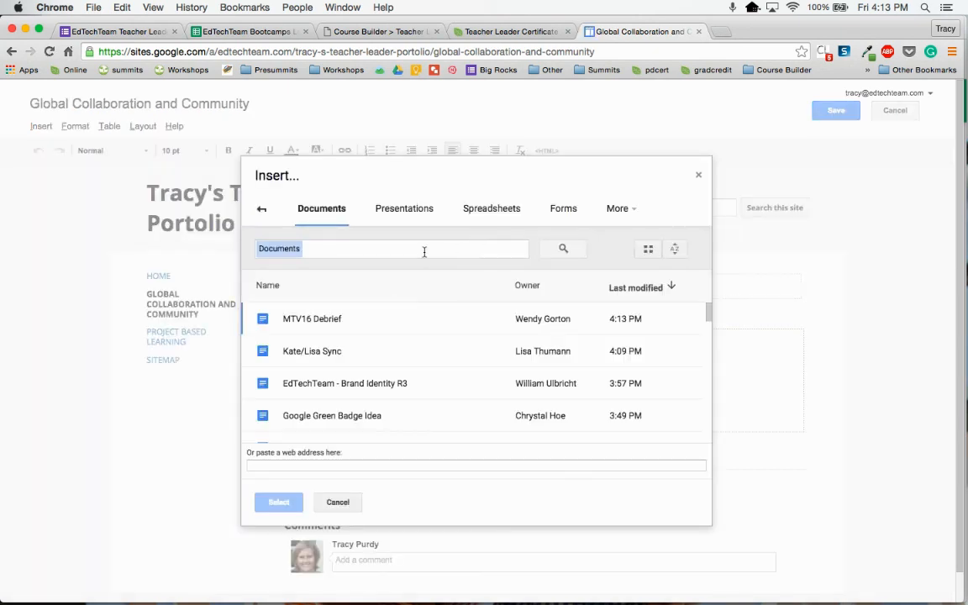
text(Coll)
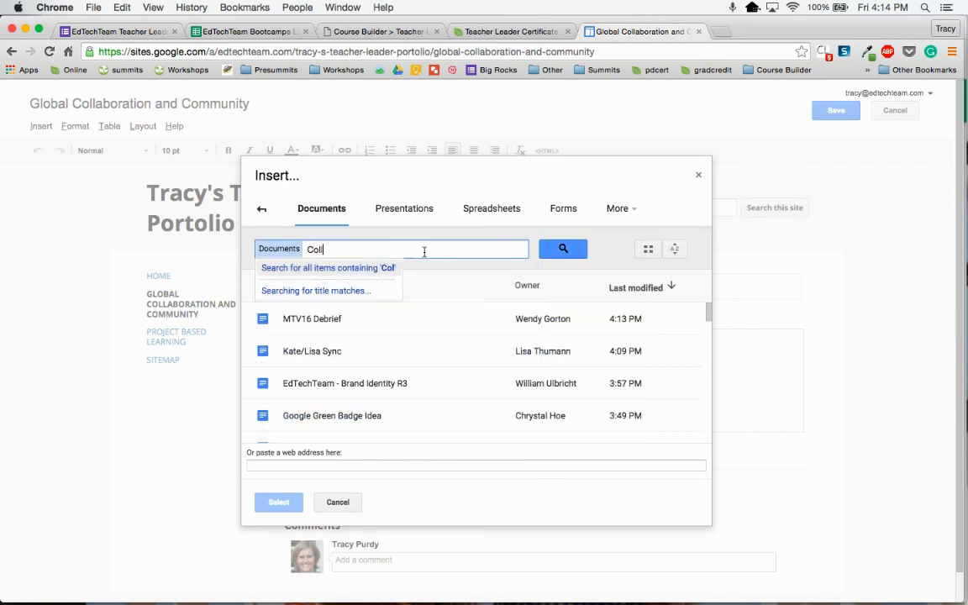
text(a)
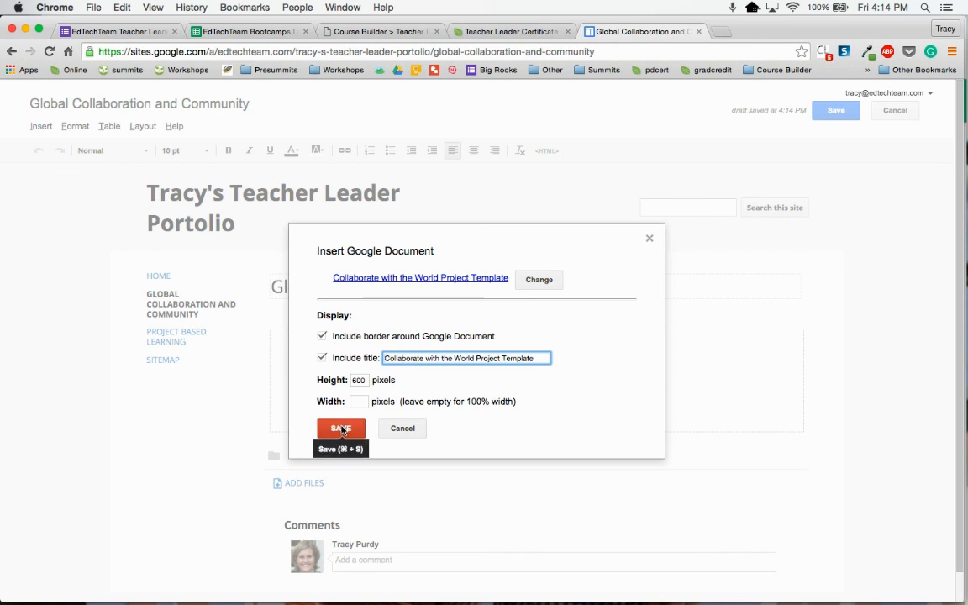
click(341, 428)
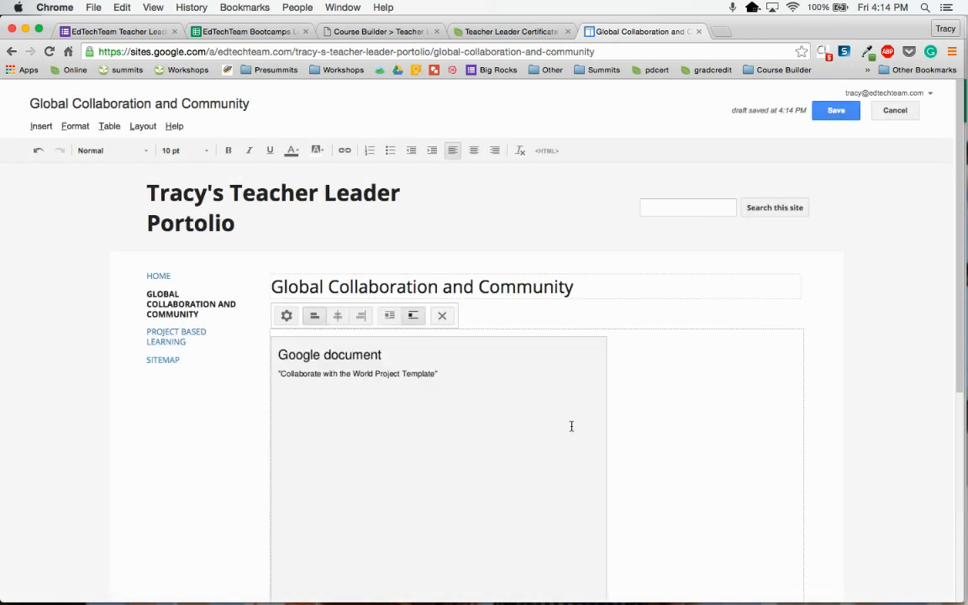
Center the embedded template document, save the page, then reopen it for editing.
click(337, 315)
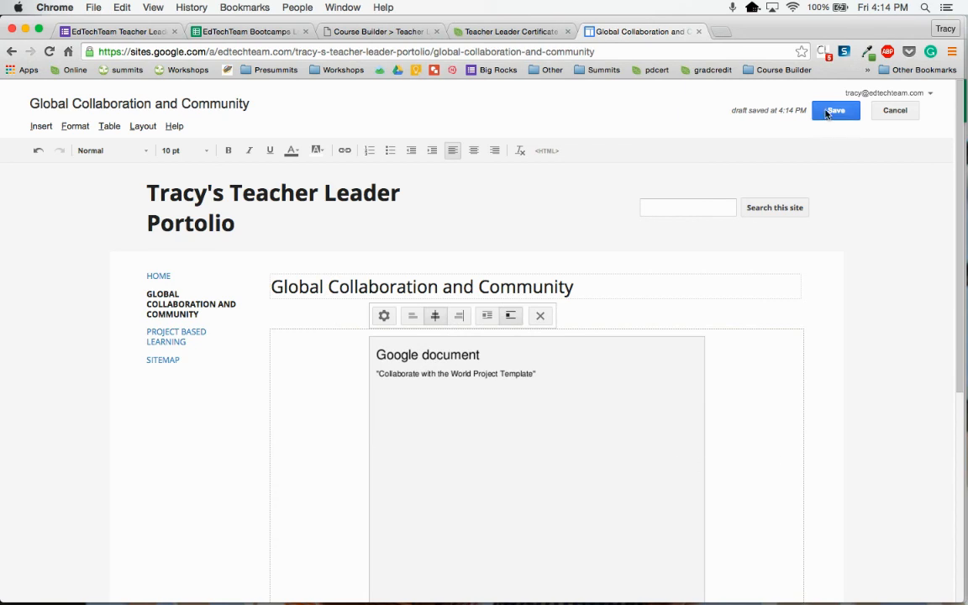
click(835, 110)
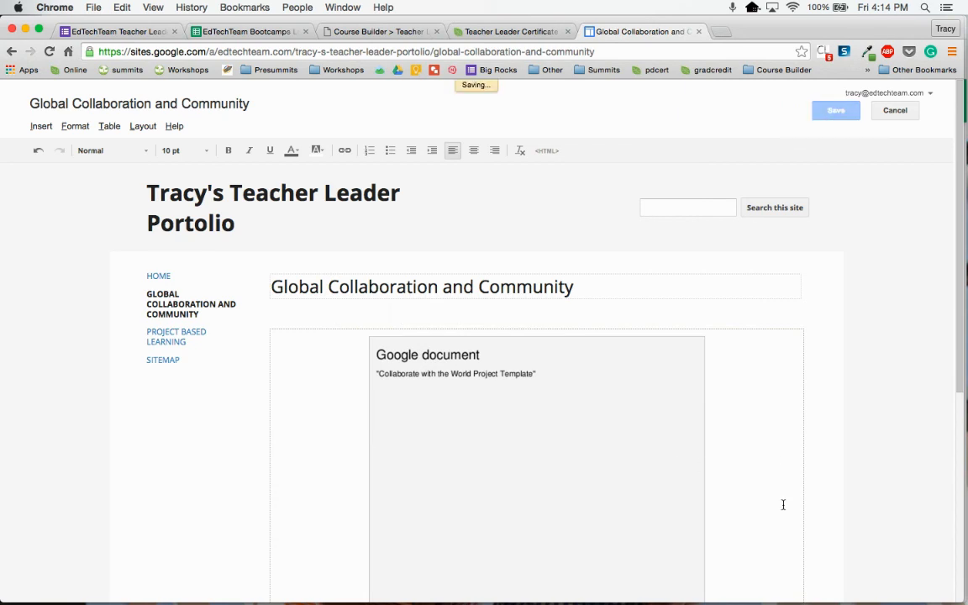
click(835, 111)
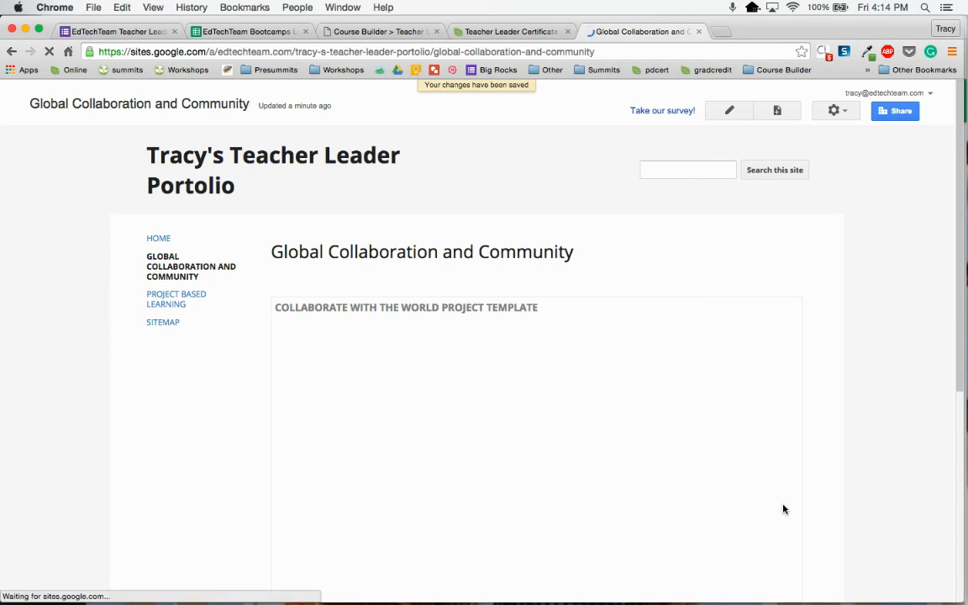
scroll(down, 3)
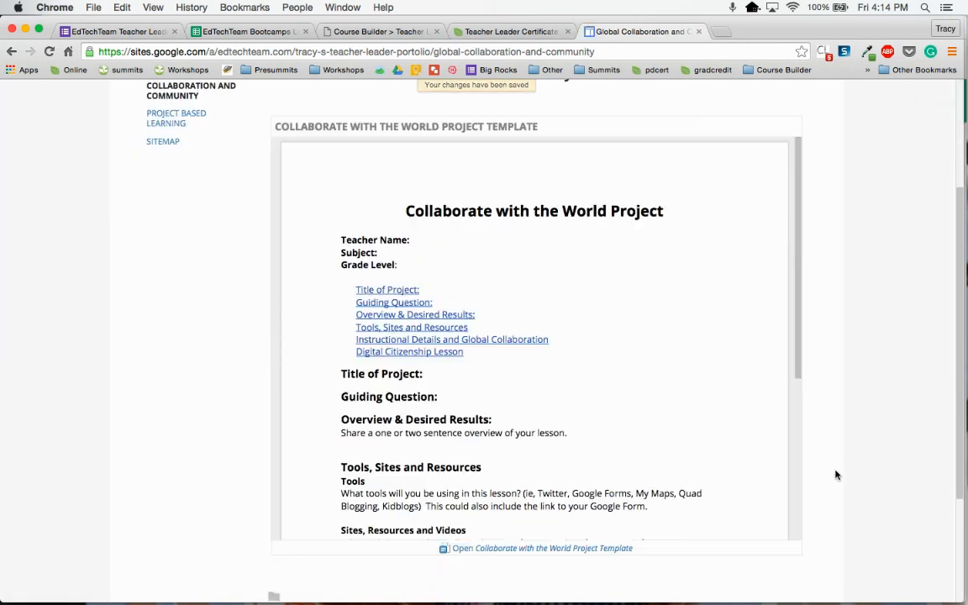
scroll(down, 3)
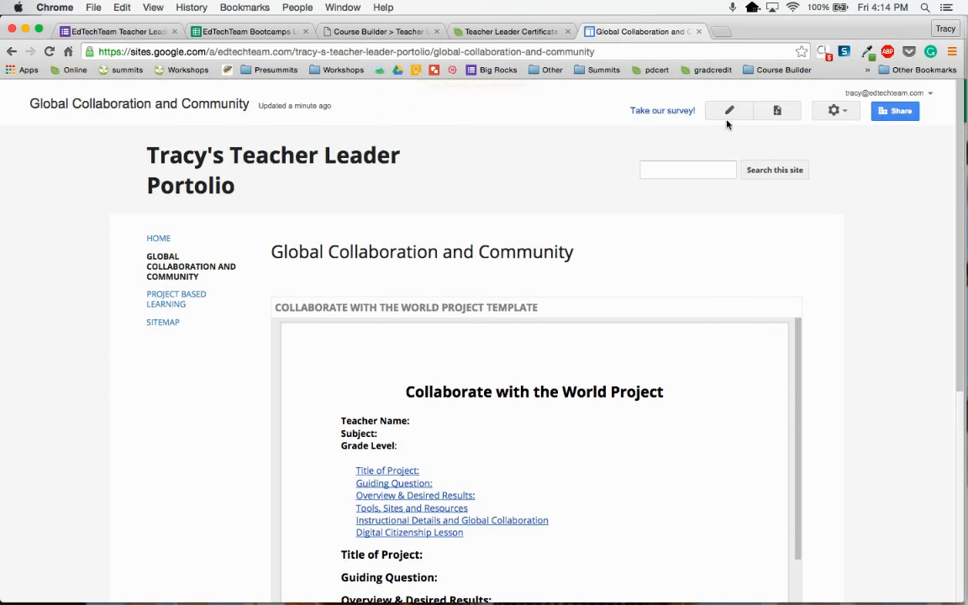
click(729, 110)
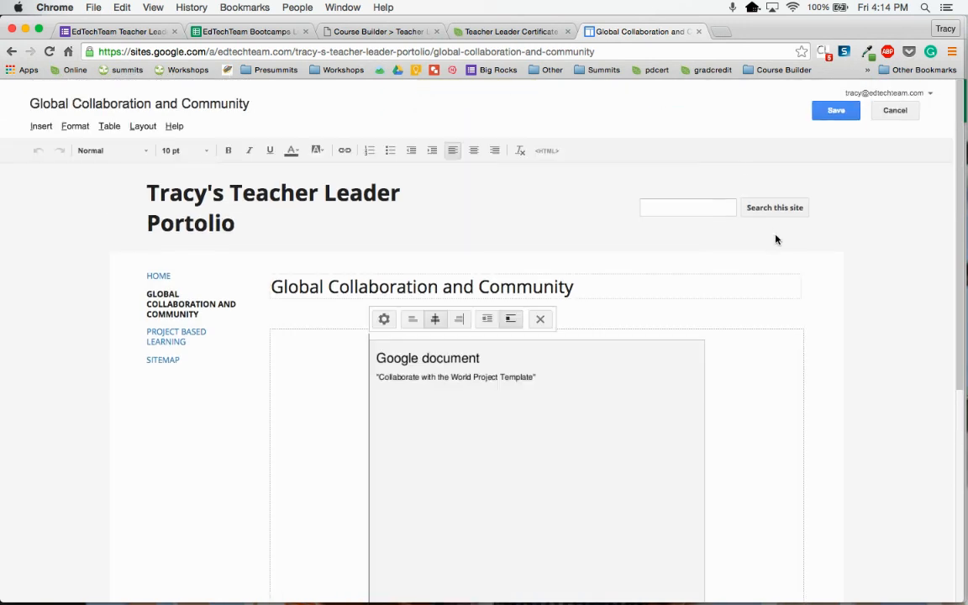
Type 'Reflections:' below the embedded document and save the page.
scroll(down, 3)
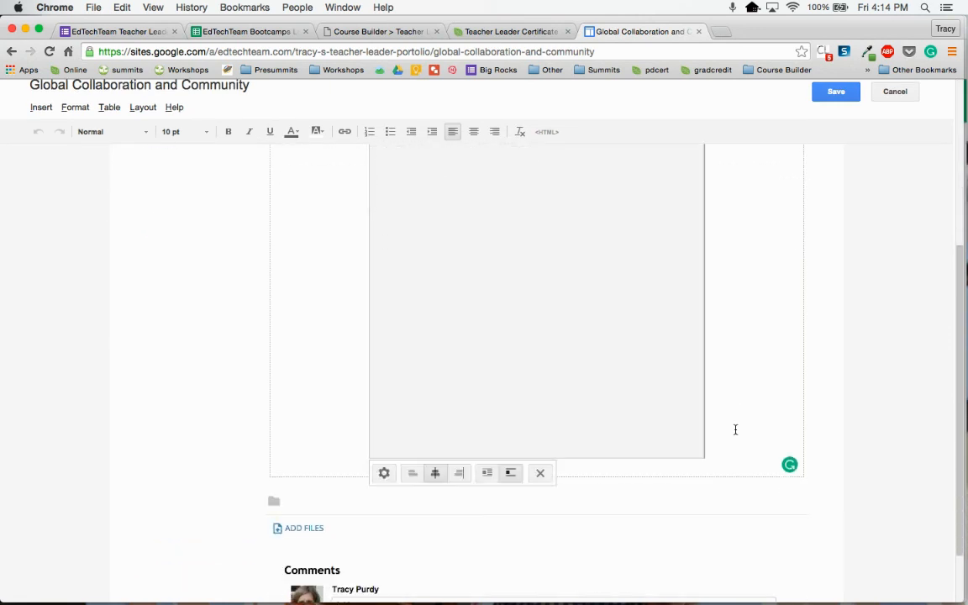
text(Ref)
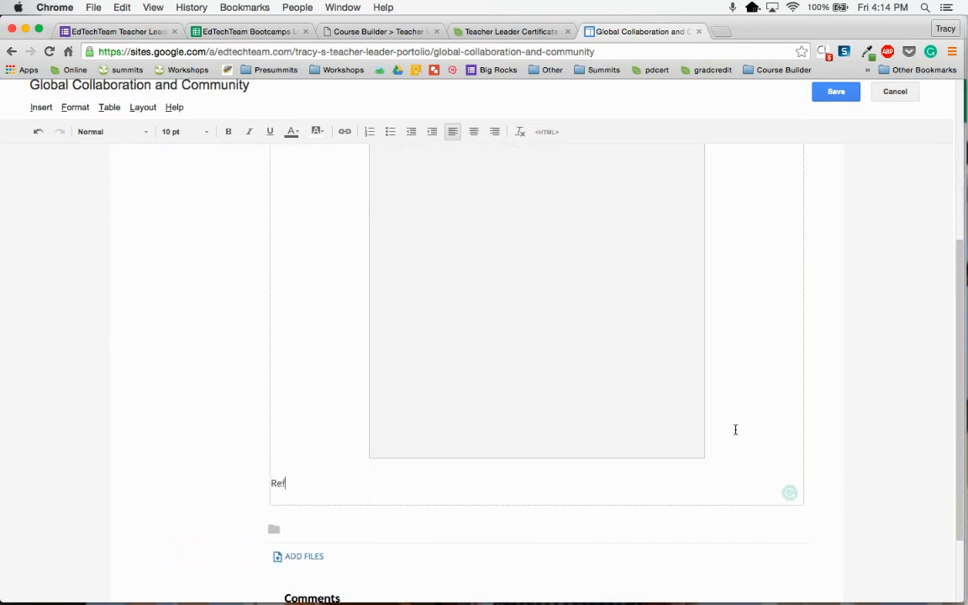
text(elctions:)
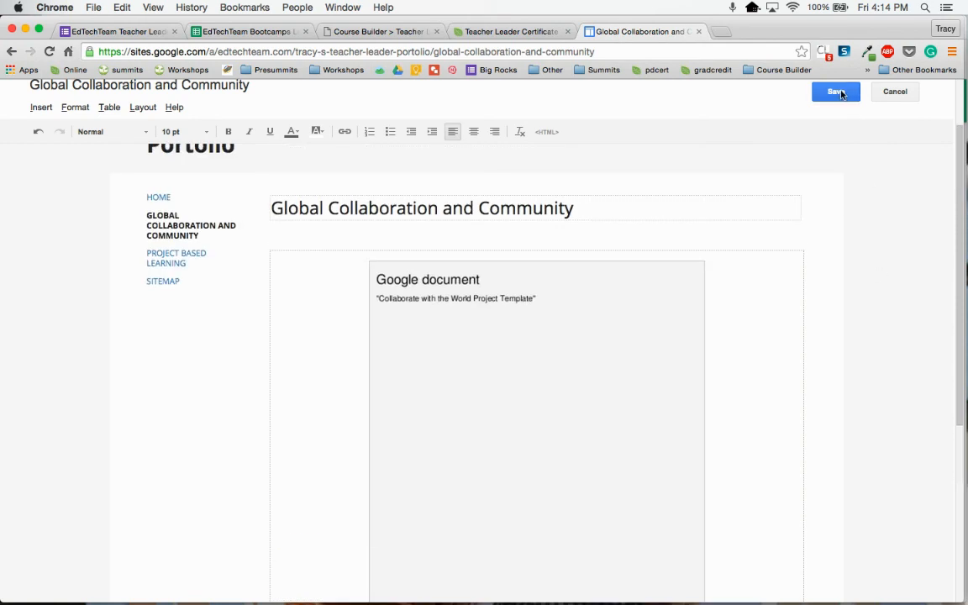
click(835, 92)
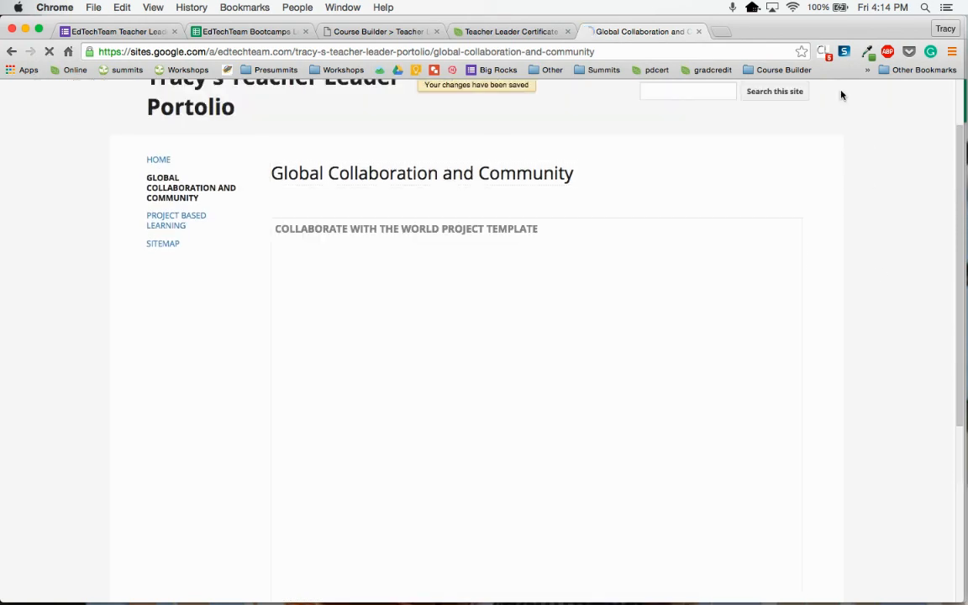